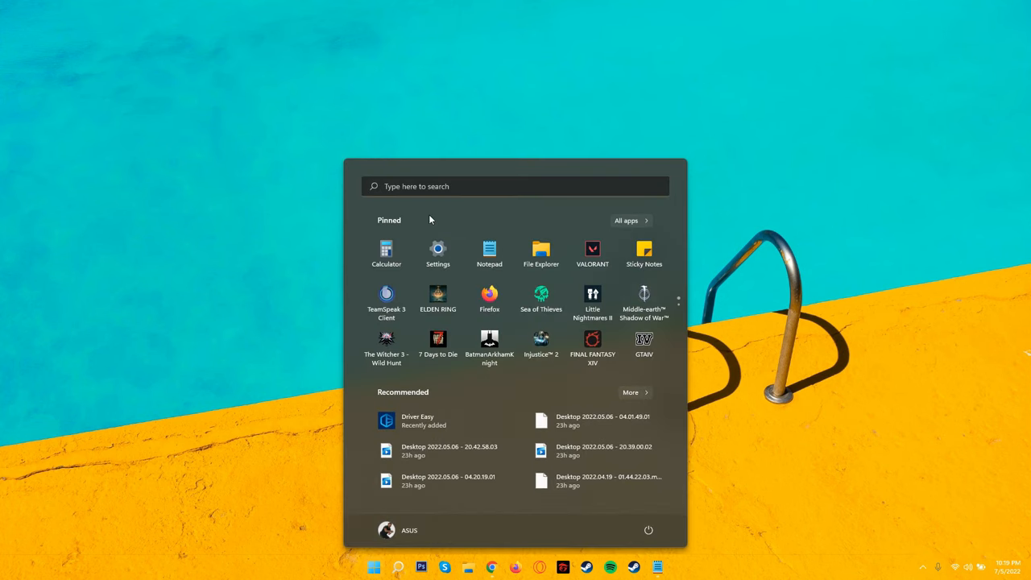
# - Find 7.1 Surround Sound via 'rz' search and start its uninstall, allowing changes
pyautogui.write('rz')
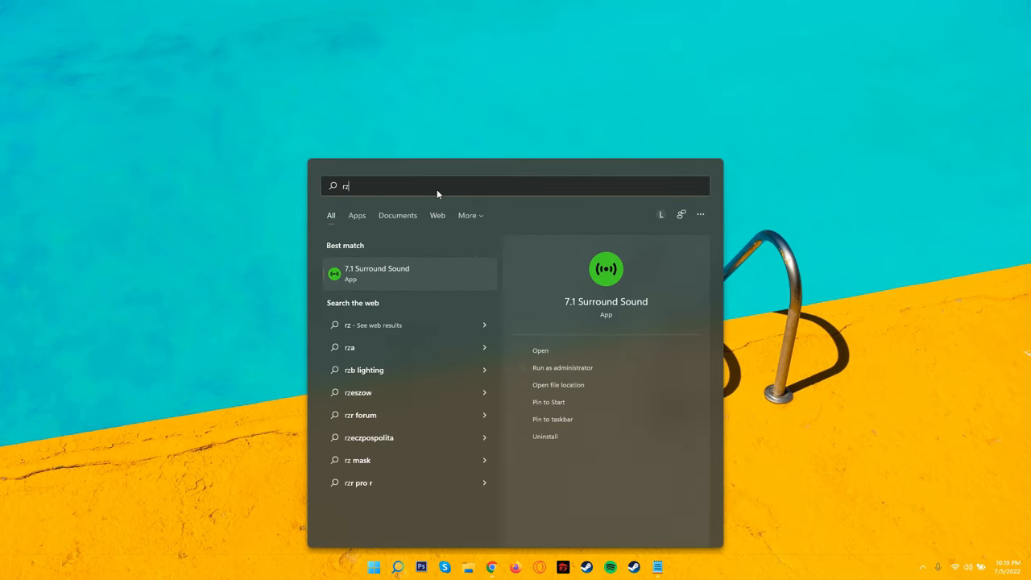
pyautogui.rightClick(403, 274)
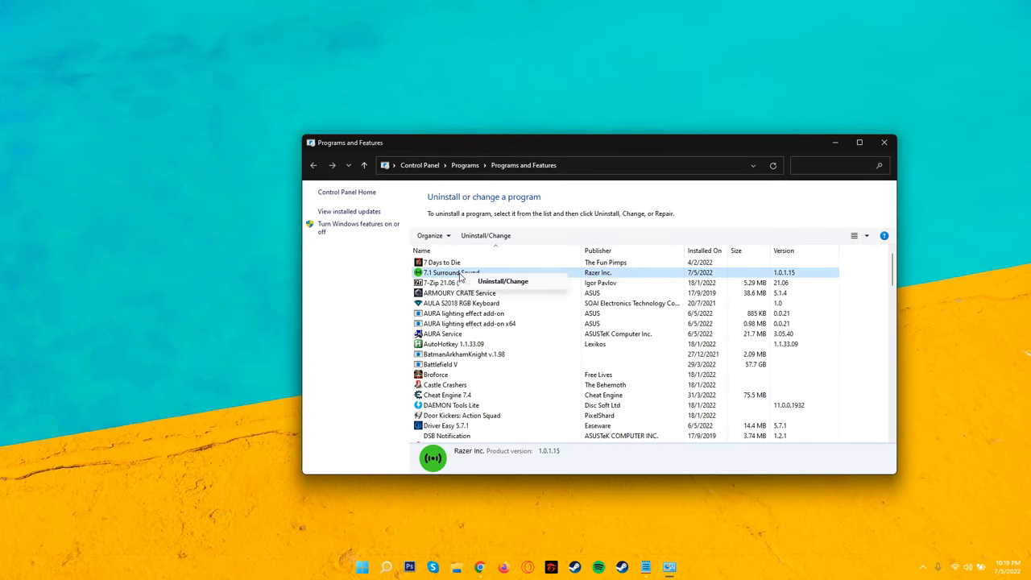
pyautogui.click(503, 281)
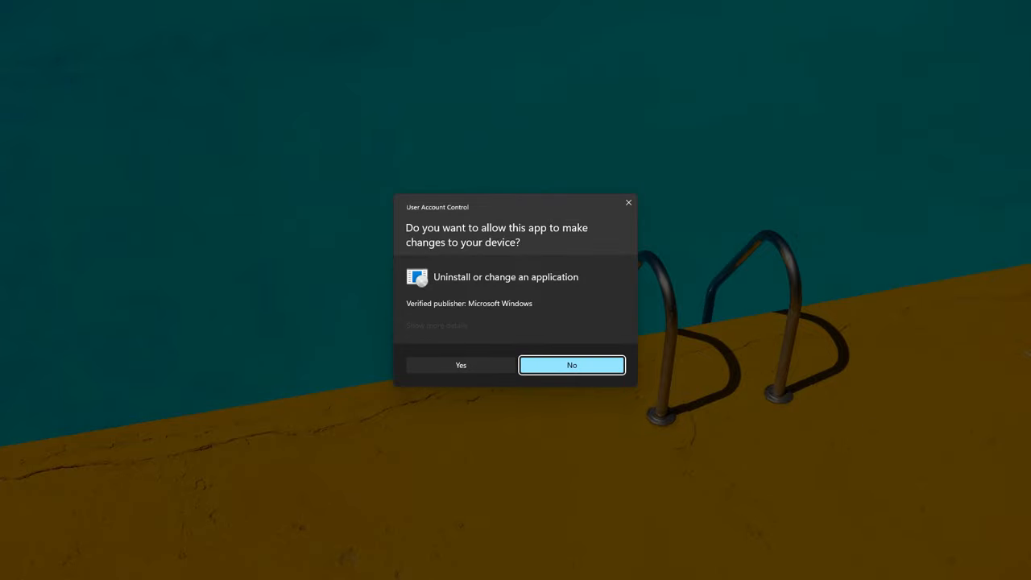
pyautogui.click(572, 364)
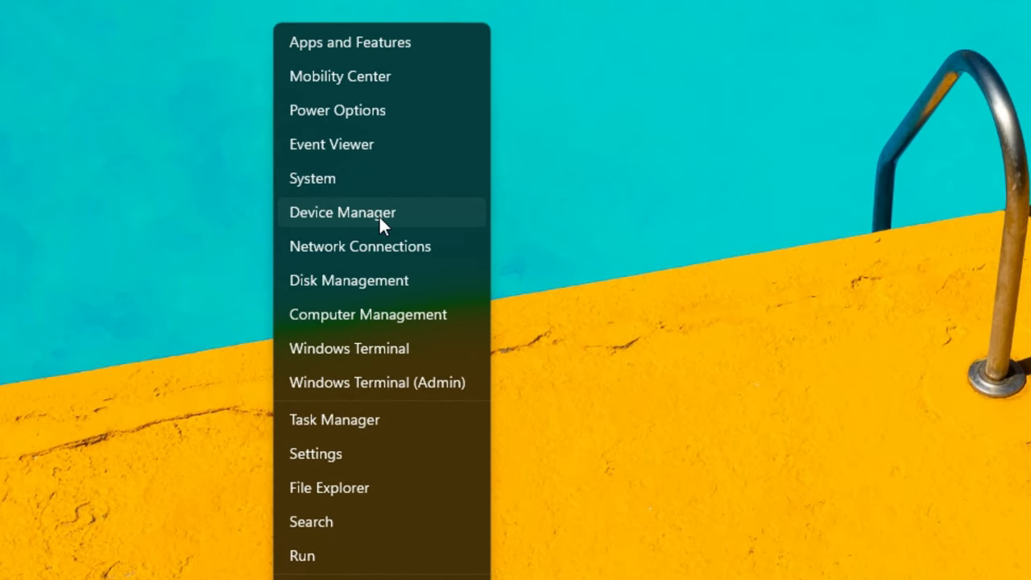
# - In Device Manager, remove the Realtek microphone under Audio inputs and outputs
pyautogui.click(341, 212)
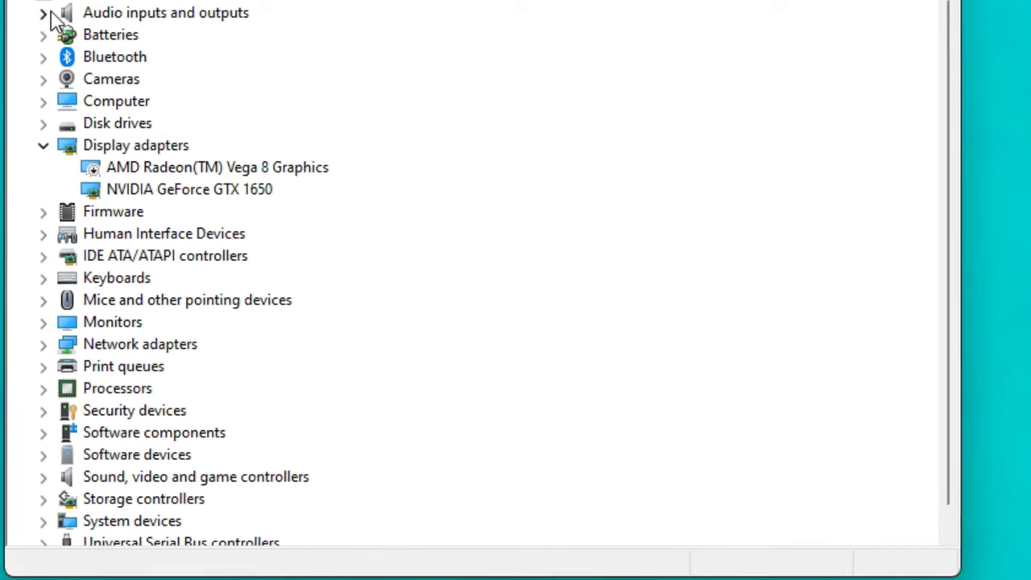
pyautogui.click(39, 12)
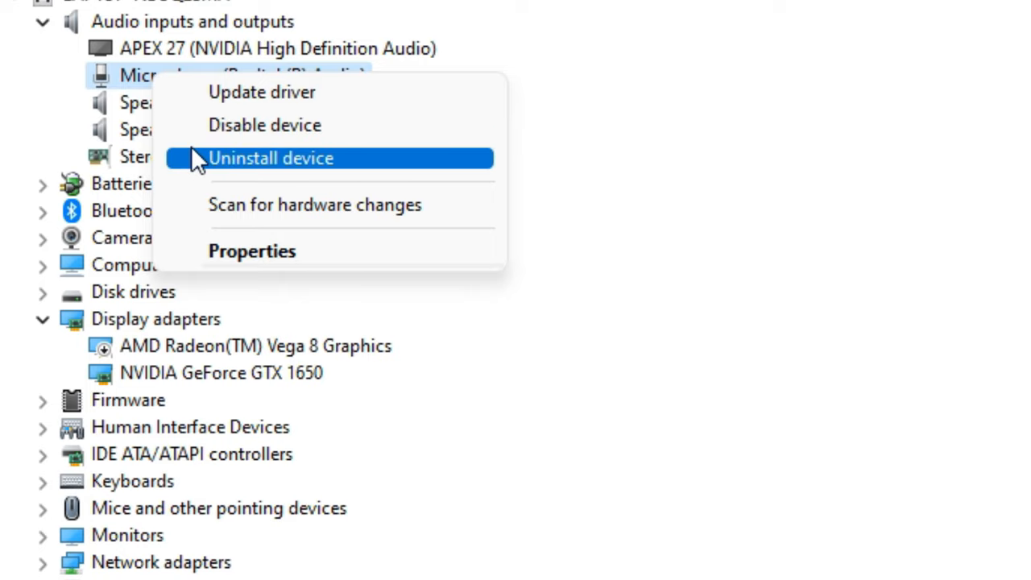
pyautogui.click(270, 158)
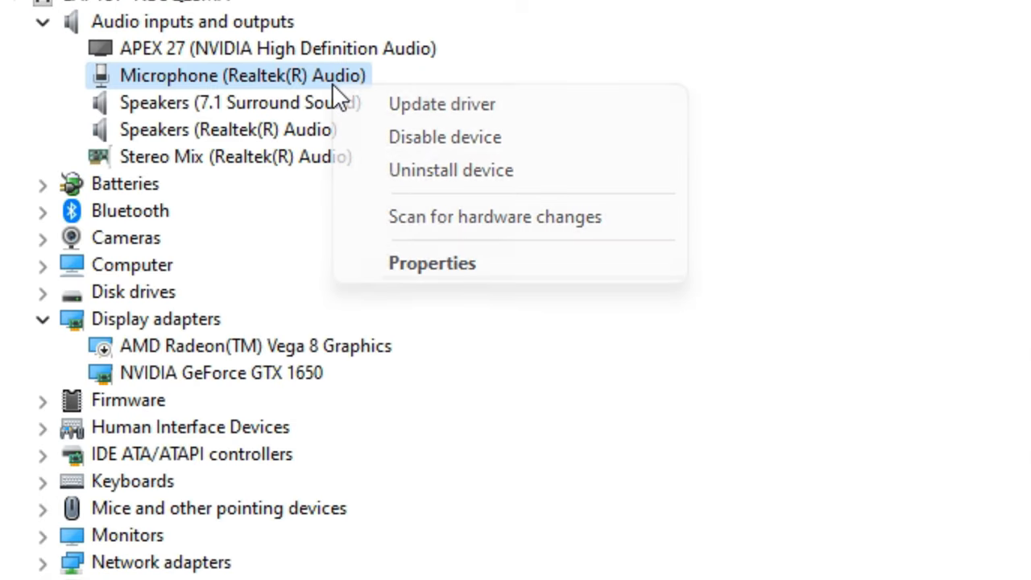
pyautogui.moveTo(575, 223)
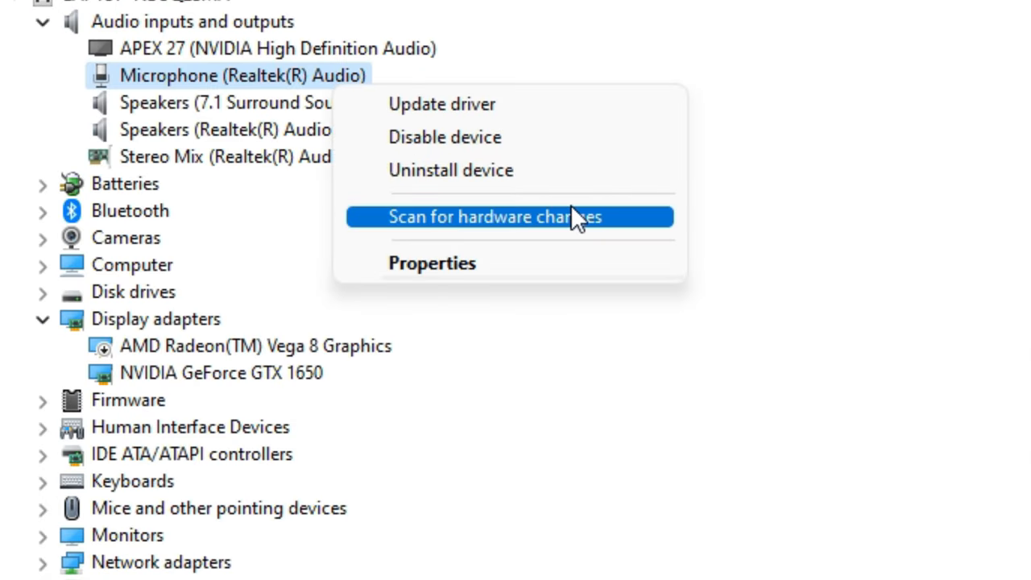
pyautogui.moveTo(637, 228)
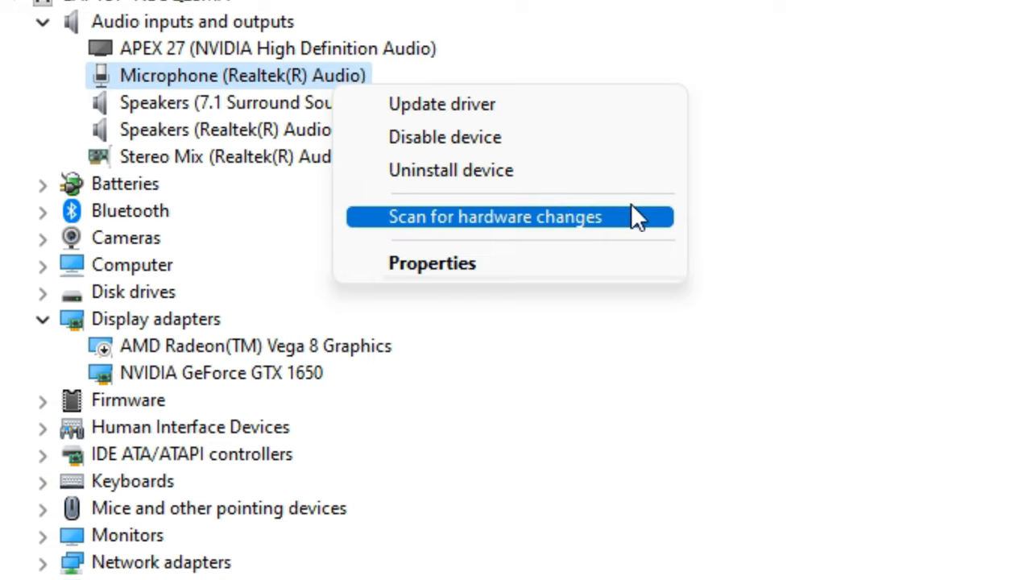
pyautogui.moveTo(384, 109)
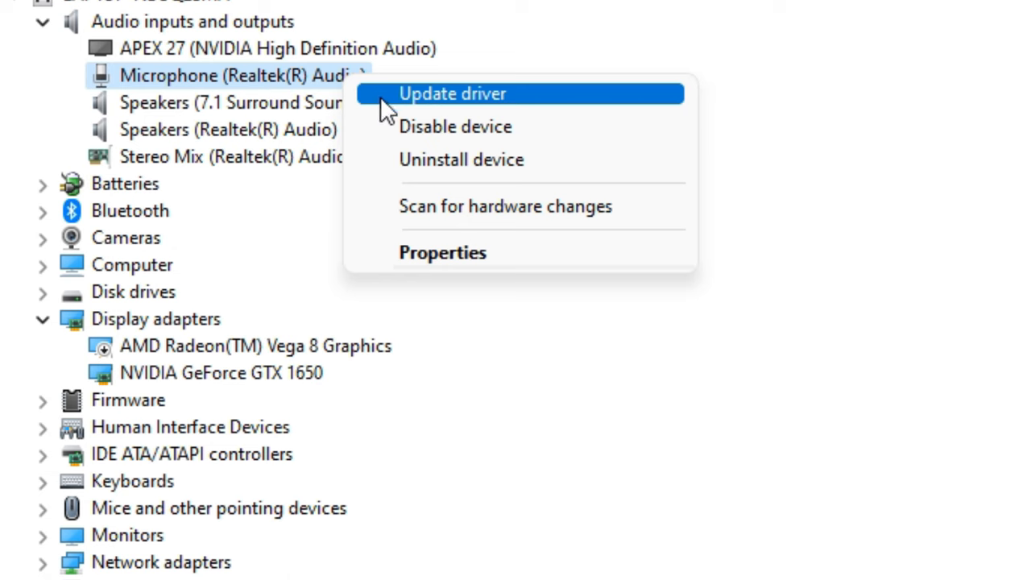
# - Start a driver update for Microphone (Realtek(R) Audio) and choose a search option
pyautogui.click(454, 93)
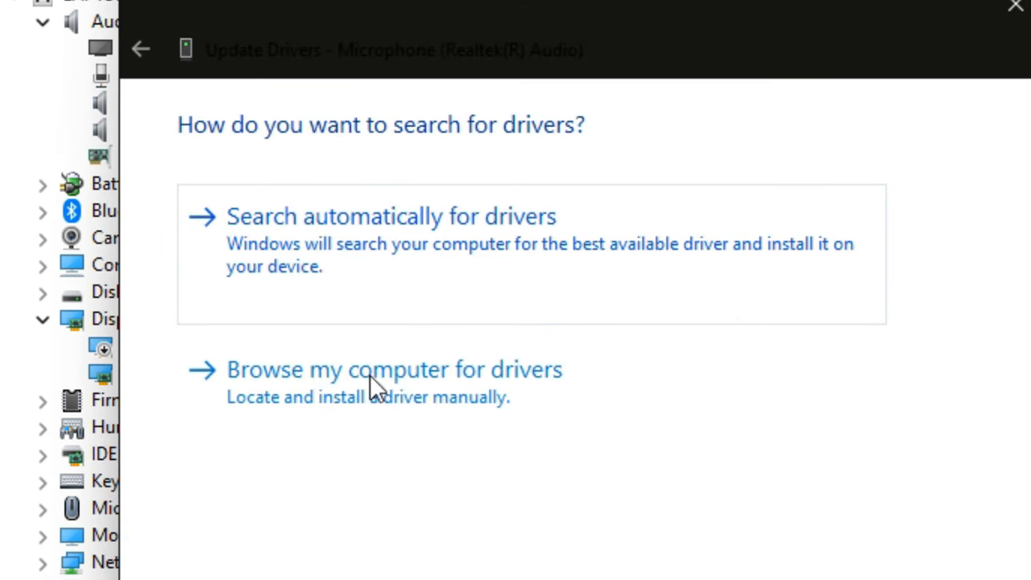
pyautogui.click(390, 216)
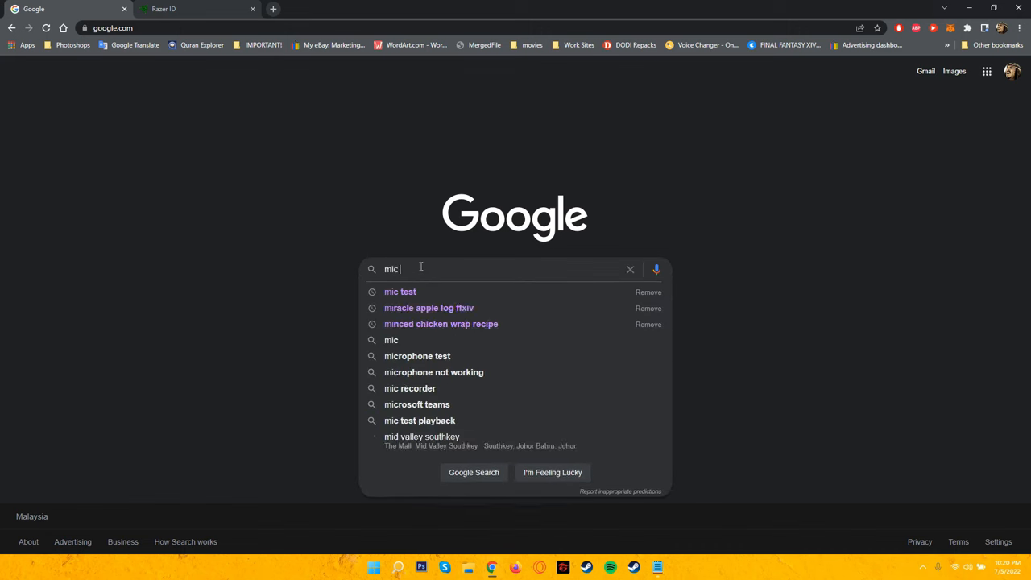
# - Search Google for 'mic test' and open the mictests.com Mic Test result
pyautogui.click(399, 292)
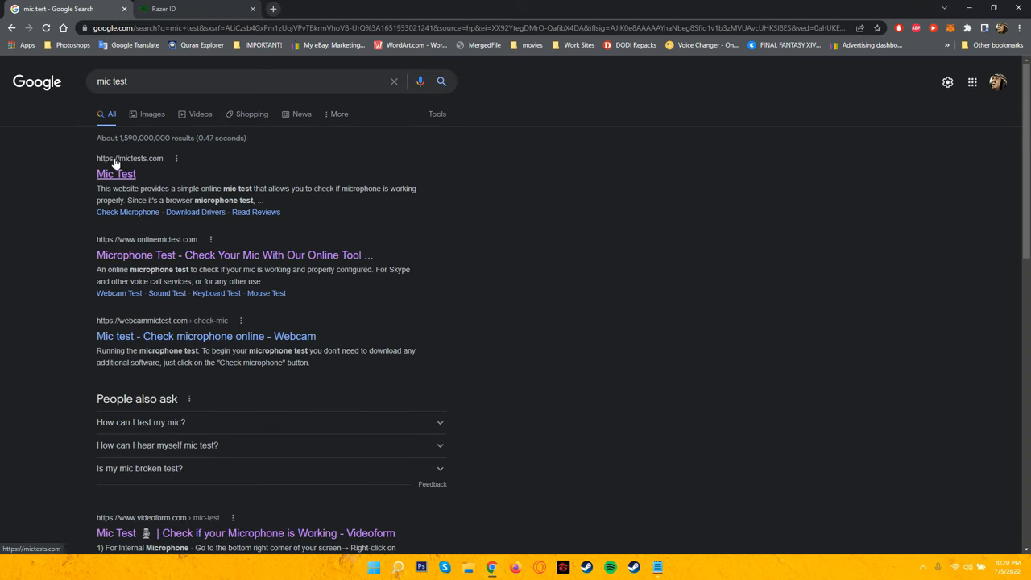
pyautogui.click(116, 174)
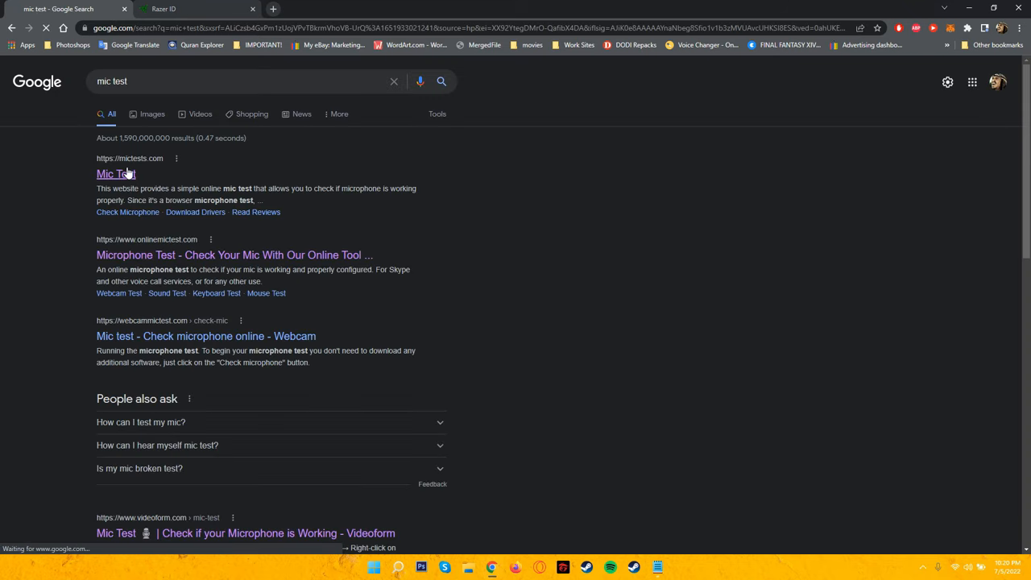
pyautogui.click(116, 174)
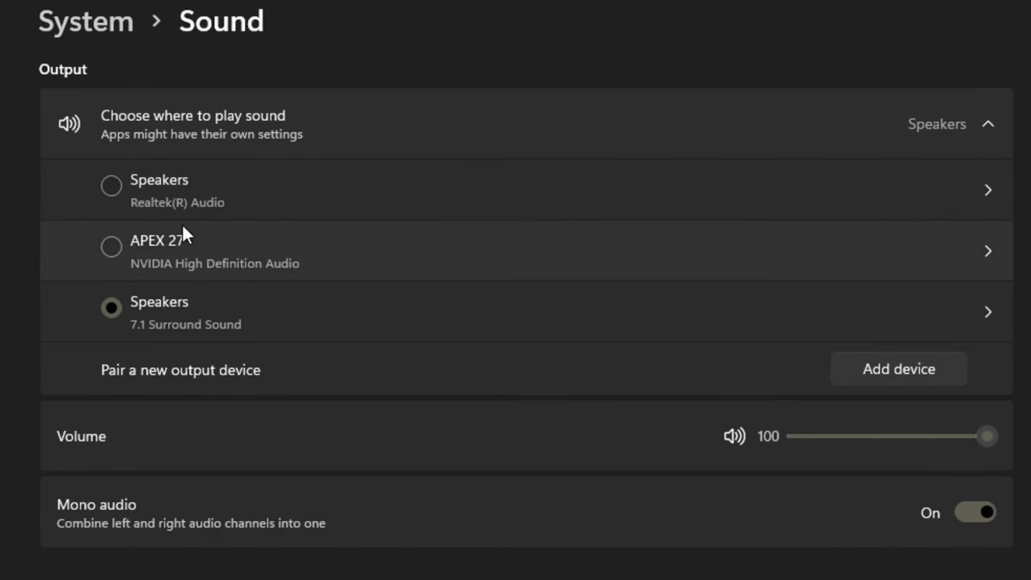
pyautogui.scroll(-3)
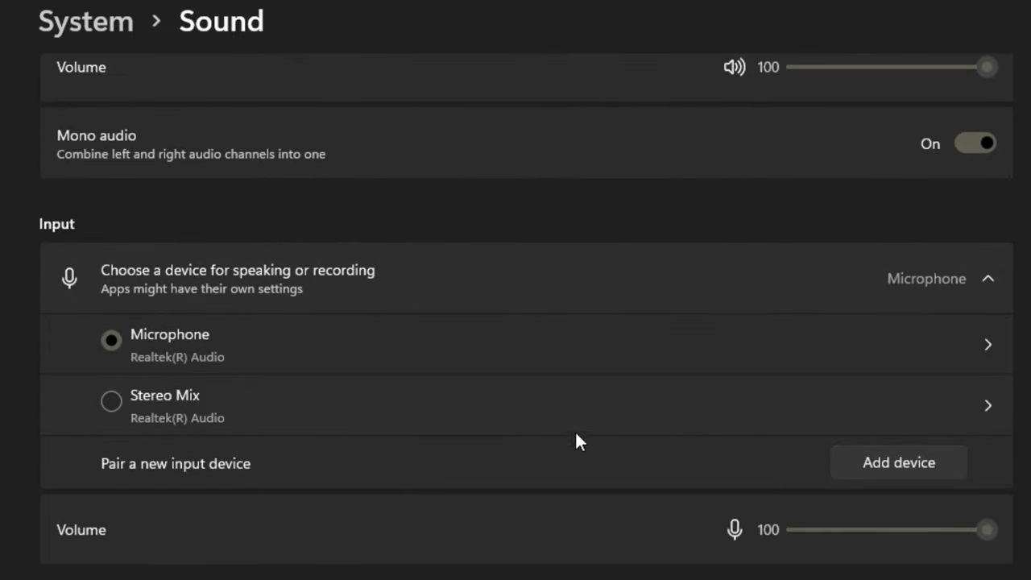
pyautogui.scroll(-3)
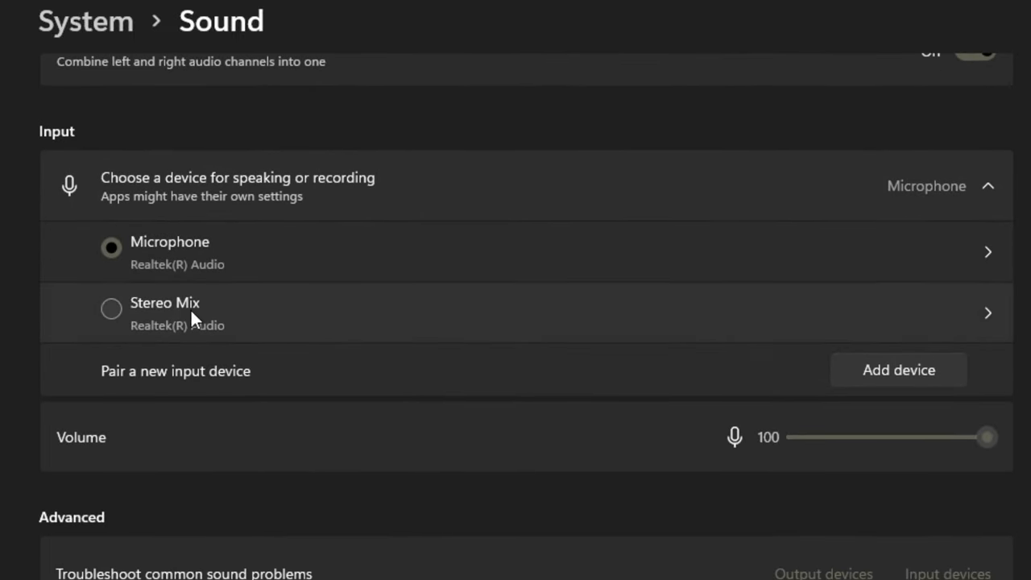
pyautogui.moveTo(225, 255)
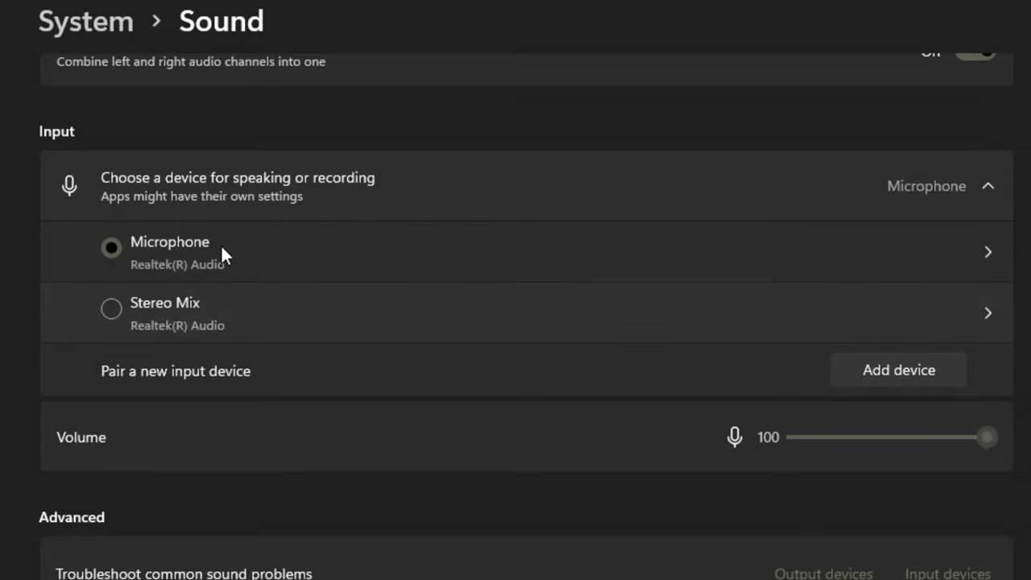
pyautogui.scroll(-3)
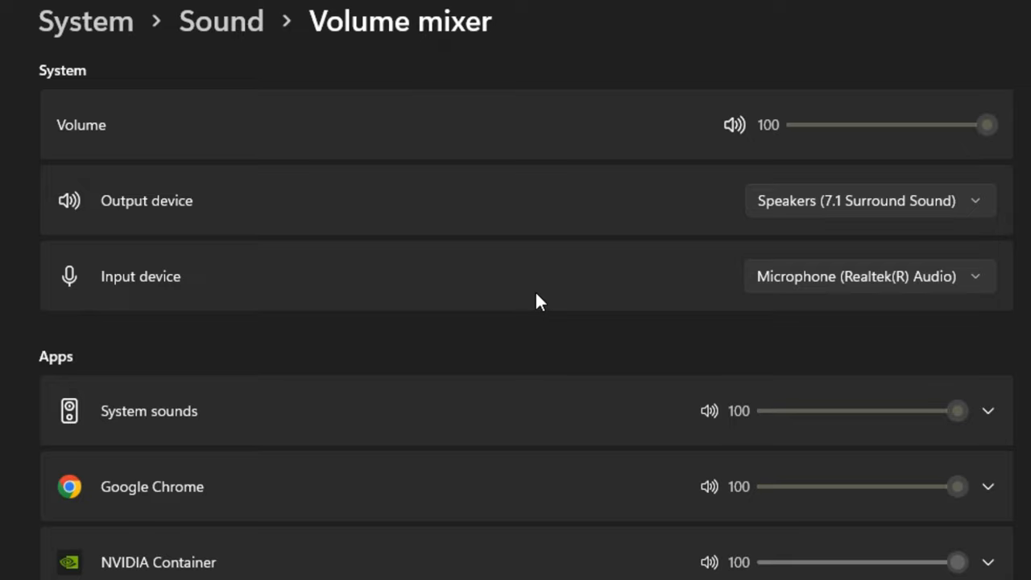
# - Scroll down through the Volume mixer app volumes without resetting
pyautogui.scroll(-3)
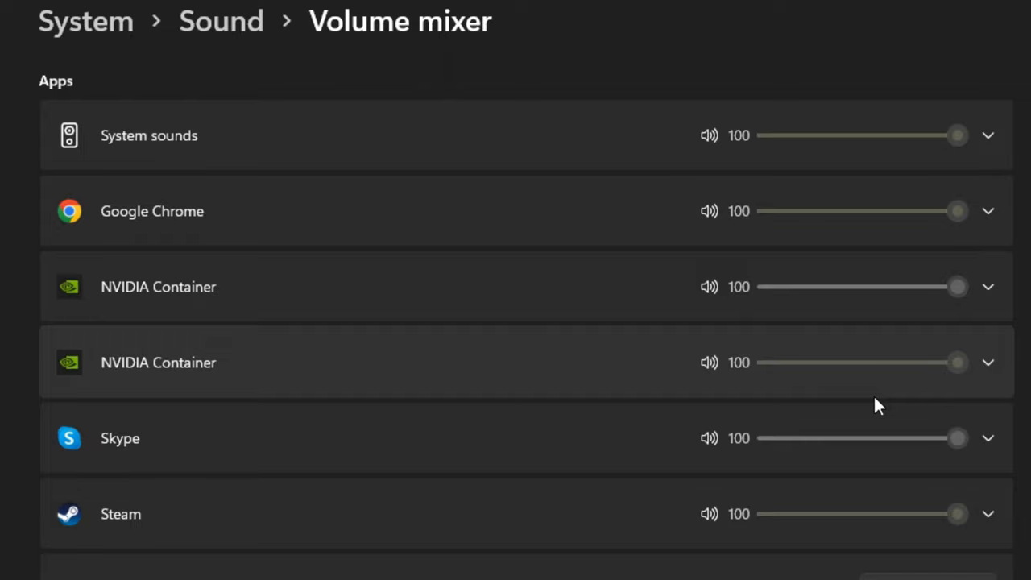
pyautogui.moveTo(985, 367)
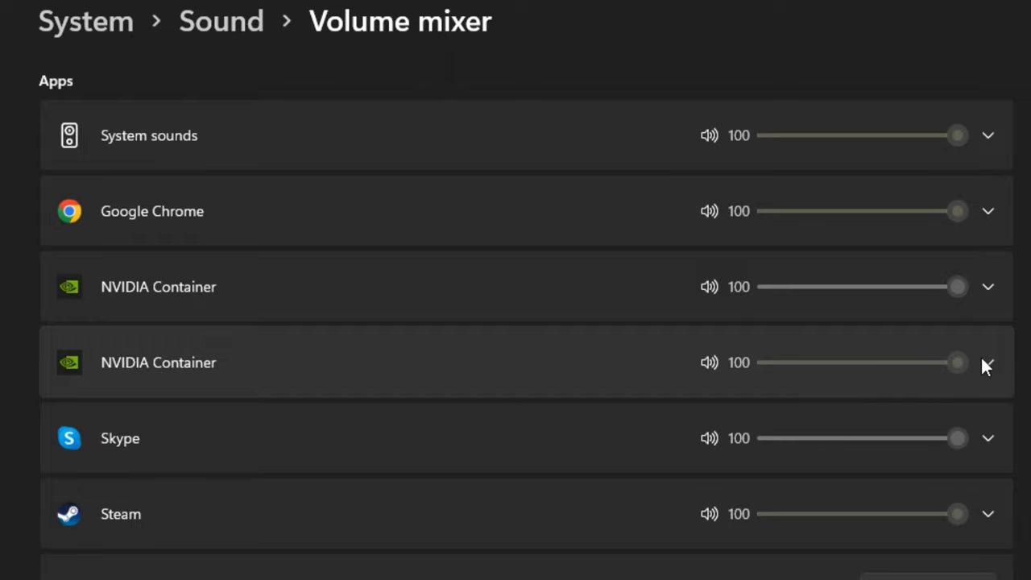
pyautogui.scroll(-3)
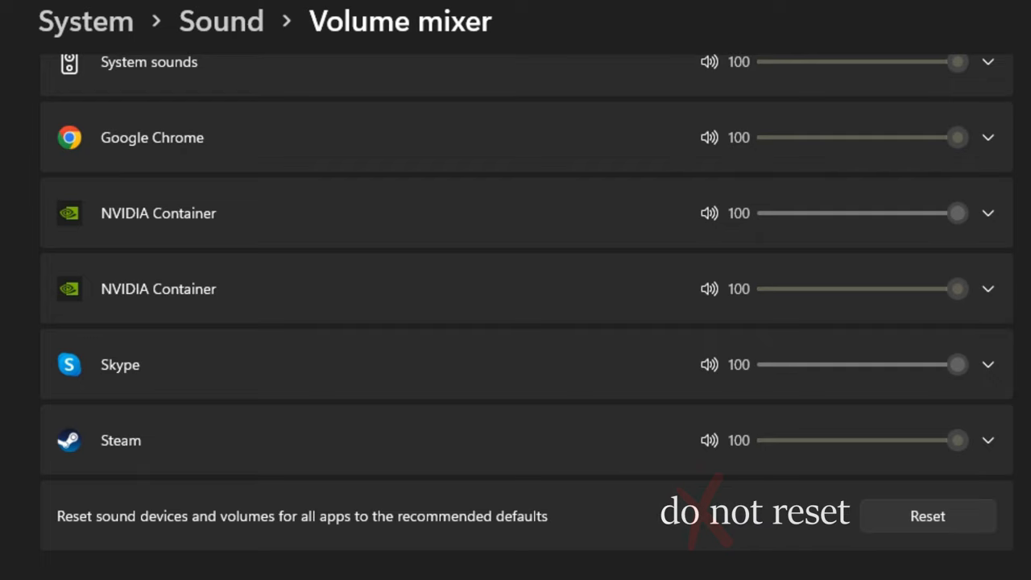
pyautogui.moveTo(953, 530)
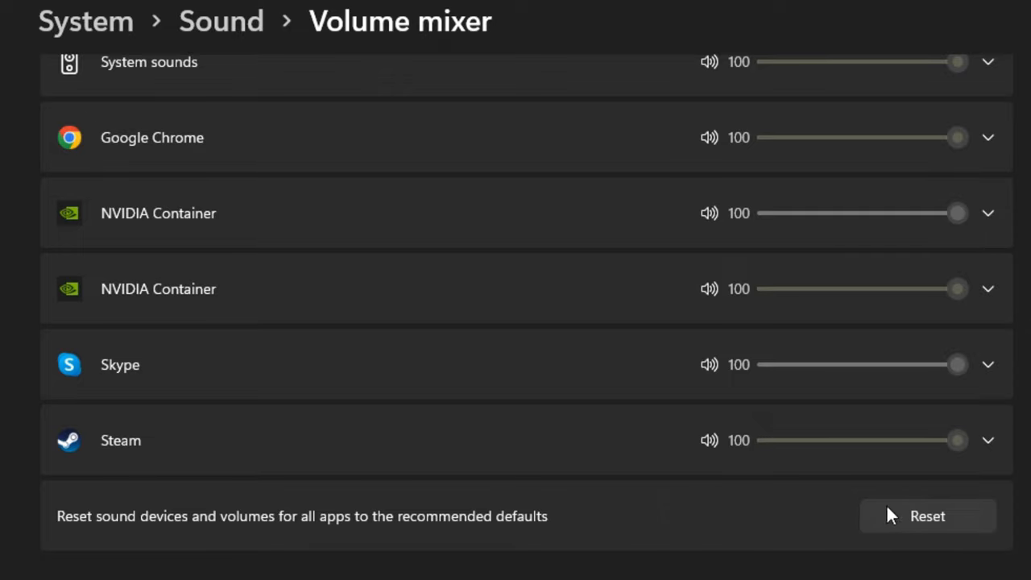
pyautogui.moveTo(938, 550)
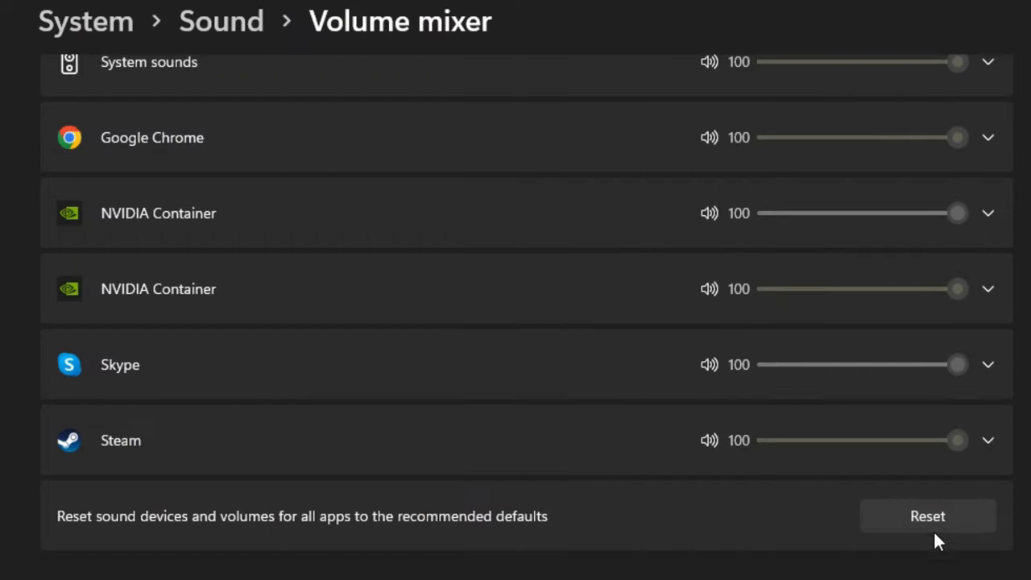